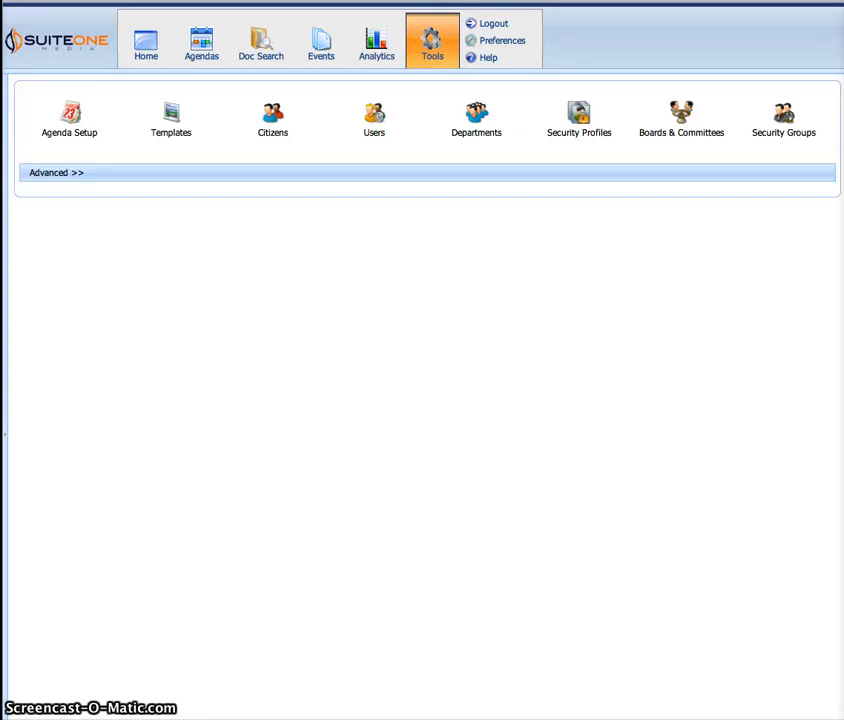
pyautogui.moveTo(273, 140)
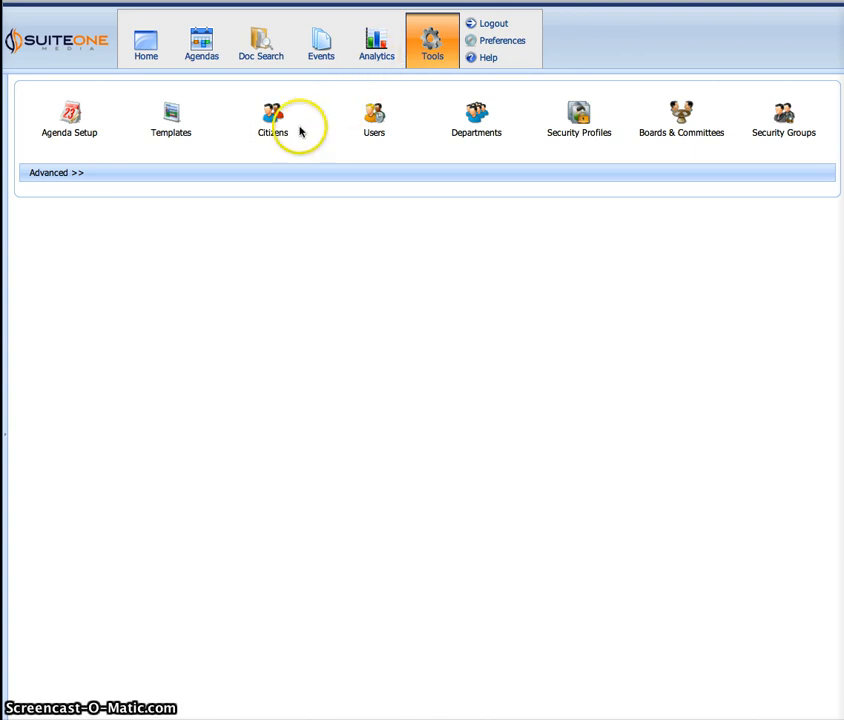
pyautogui.moveTo(343, 108)
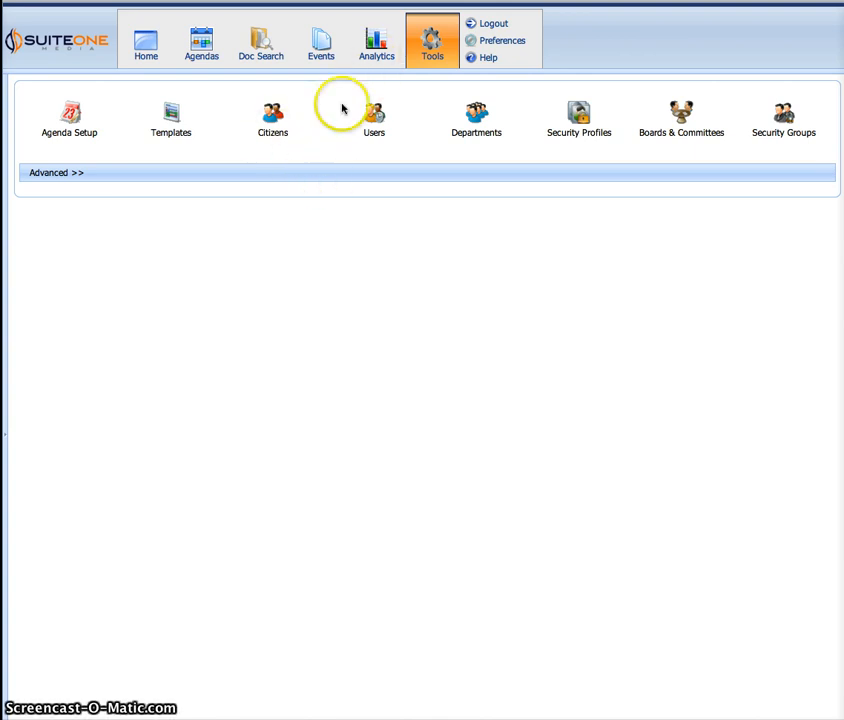
# Open the Citizens grid from Tools, showing the single active citizen account.
pyautogui.click(272, 115)
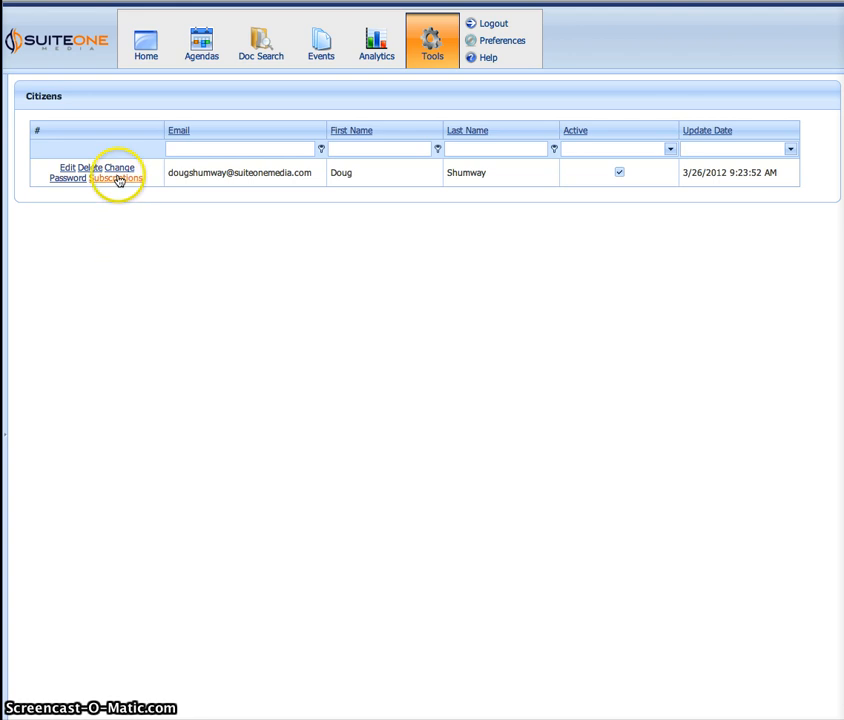
pyautogui.click(115, 178)
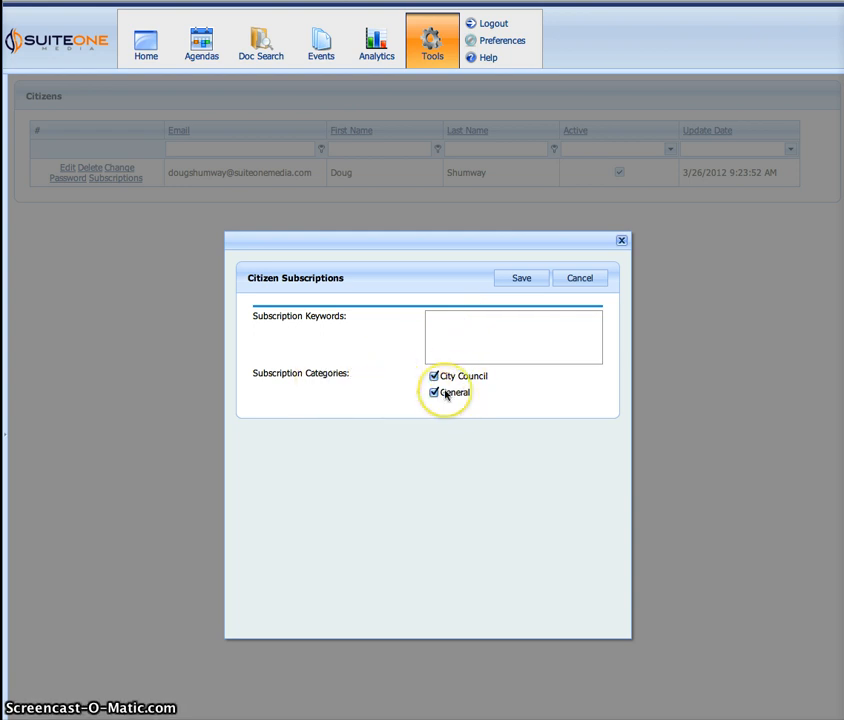
pyautogui.click(580, 277)
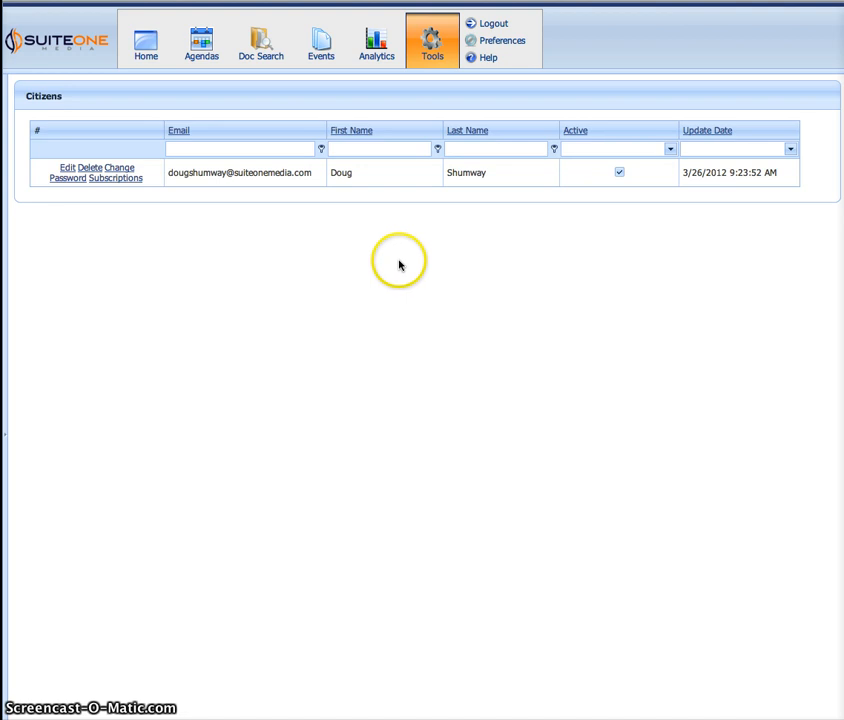
pyautogui.moveTo(399, 265)
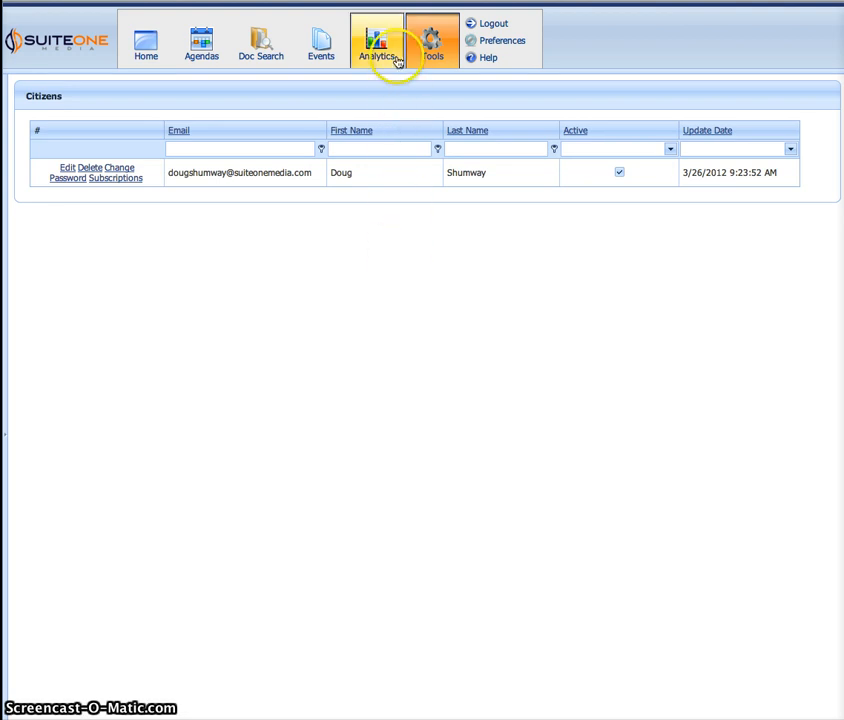
# Generate the Citizen Report by registration date for Last Year in Analytics.
pyautogui.click(377, 42)
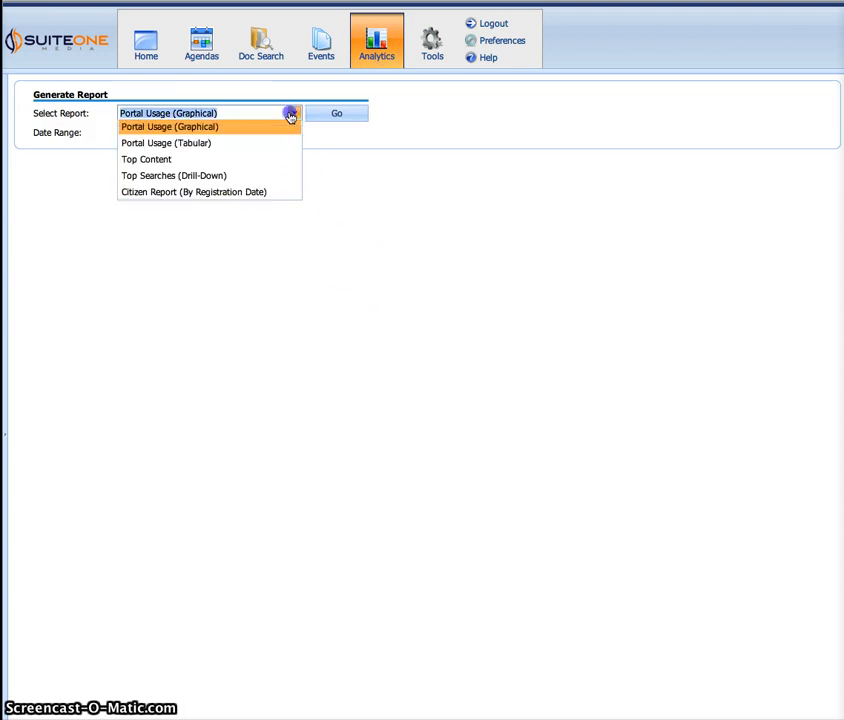
pyautogui.moveTo(193, 194)
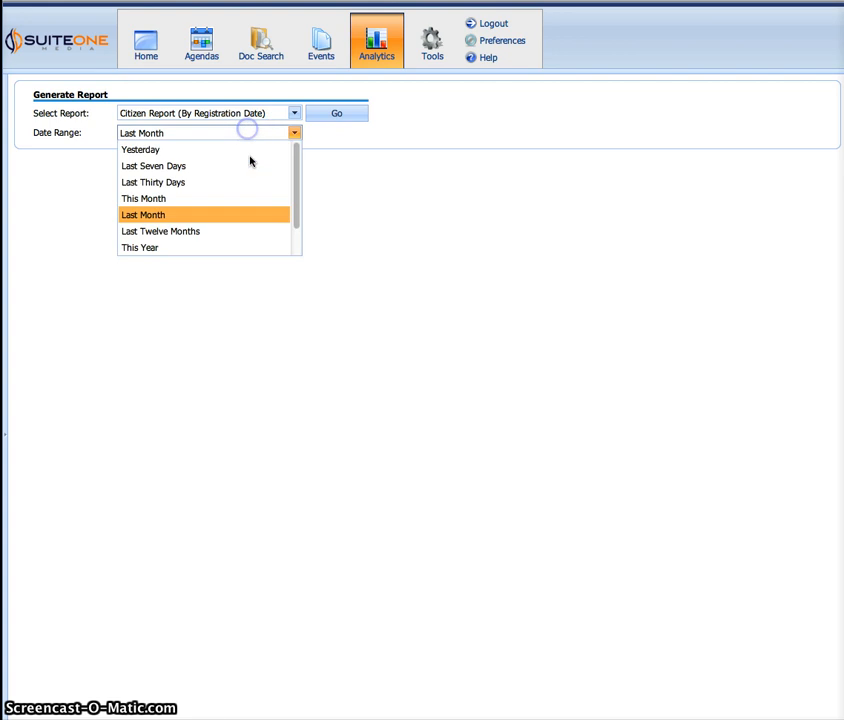
pyautogui.click(137, 247)
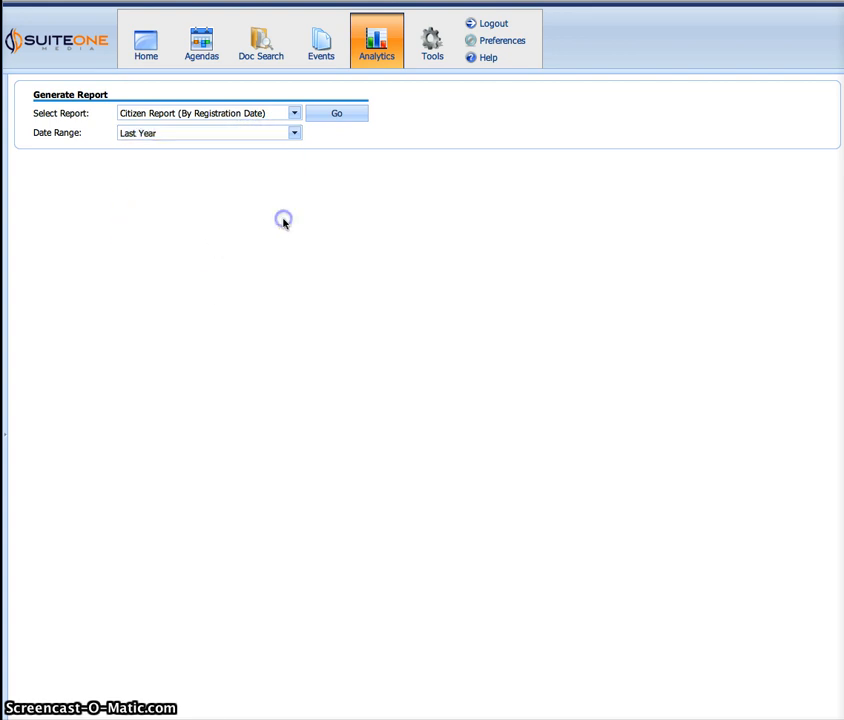
pyautogui.click(336, 112)
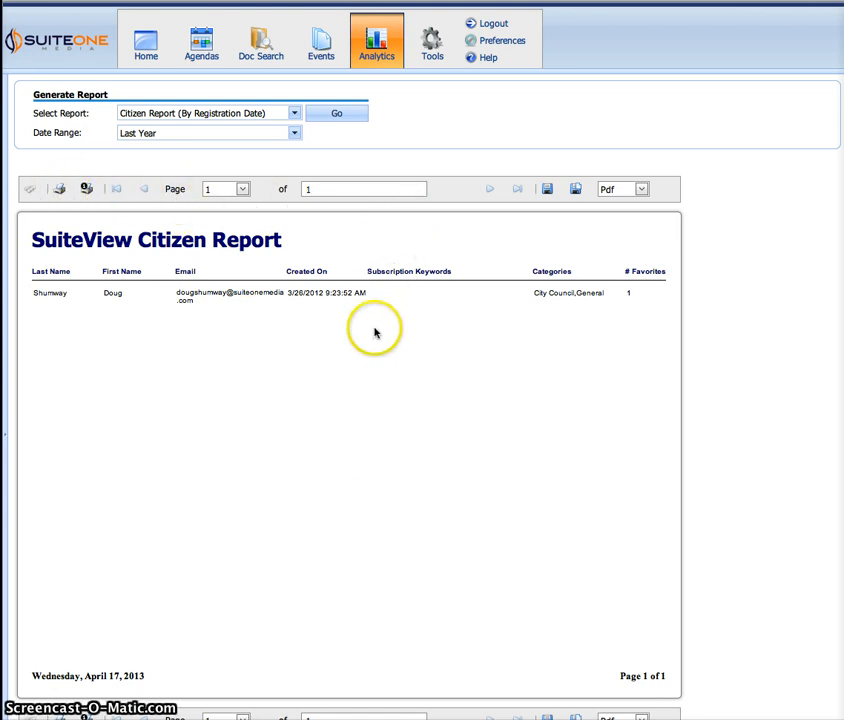
pyautogui.moveTo(65, 300)
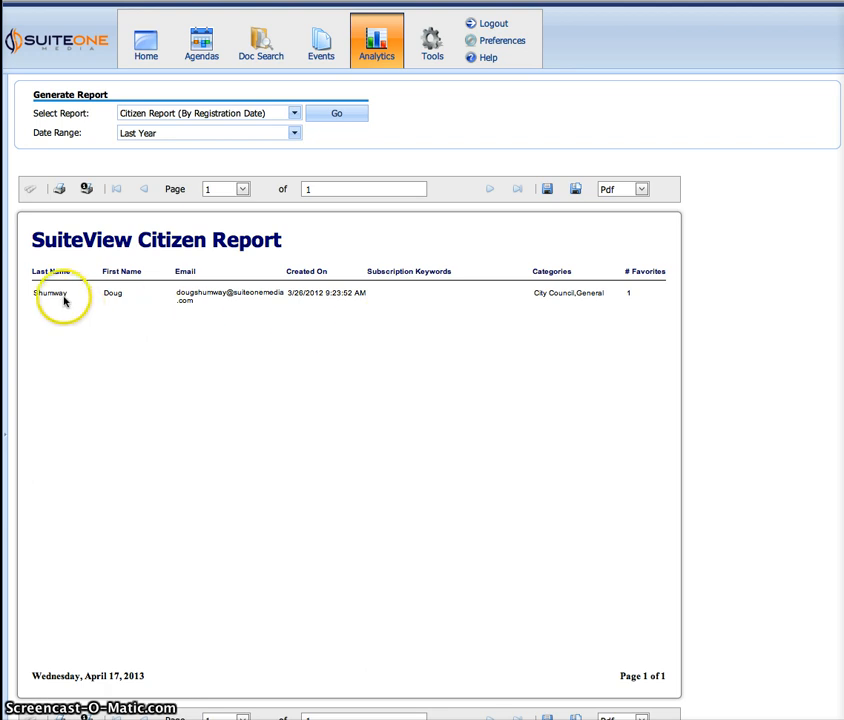
pyautogui.moveTo(415, 294)
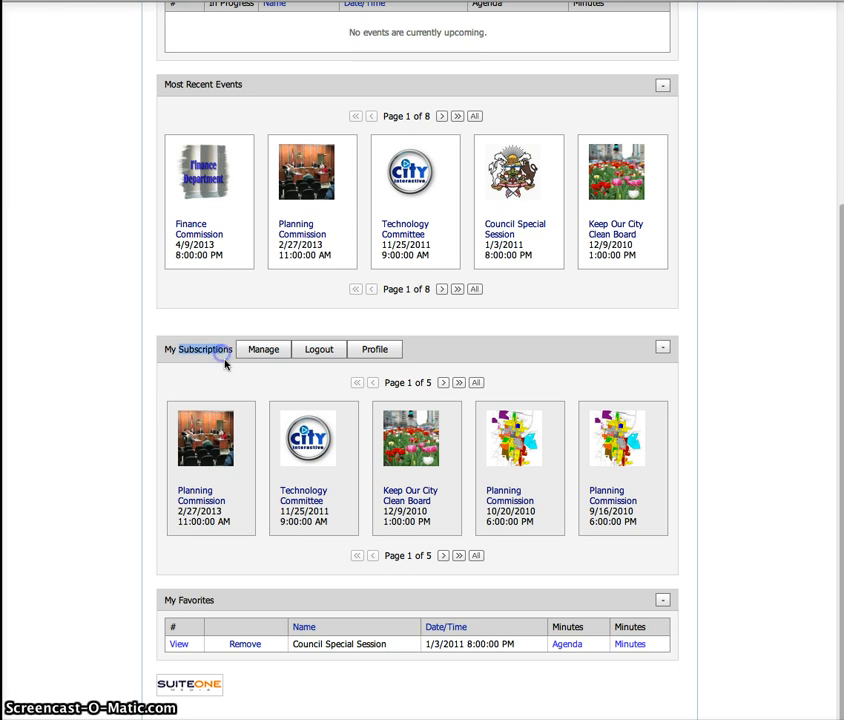
pyautogui.moveTo(263, 349)
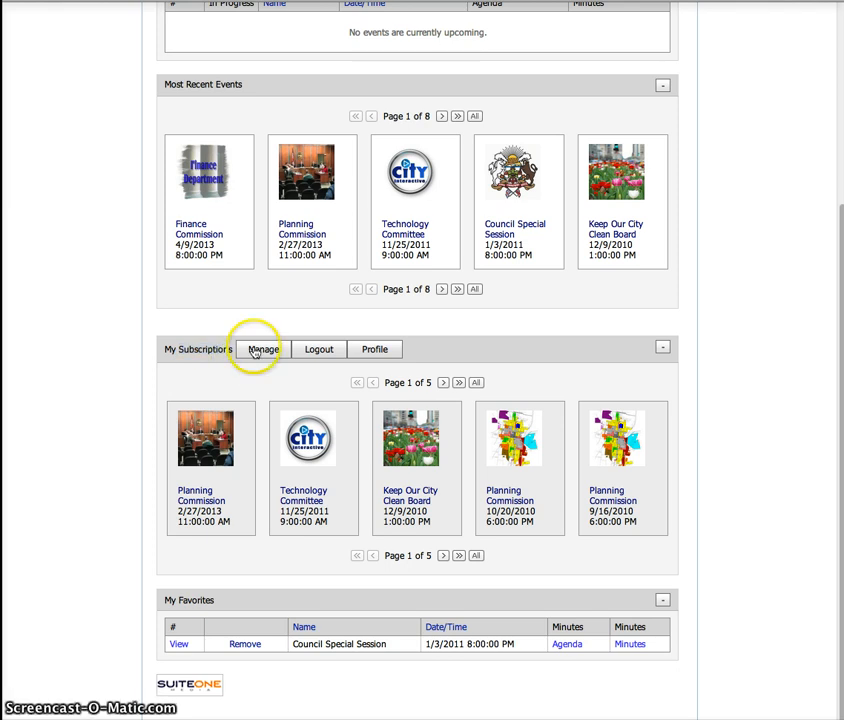
pyautogui.moveTo(353, 377)
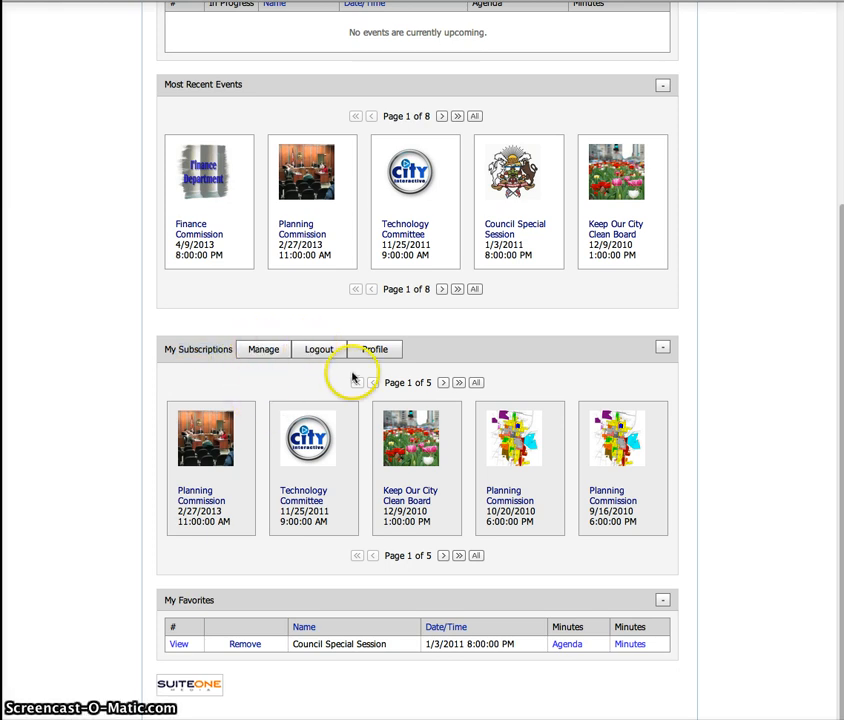
pyautogui.moveTo(562, 434)
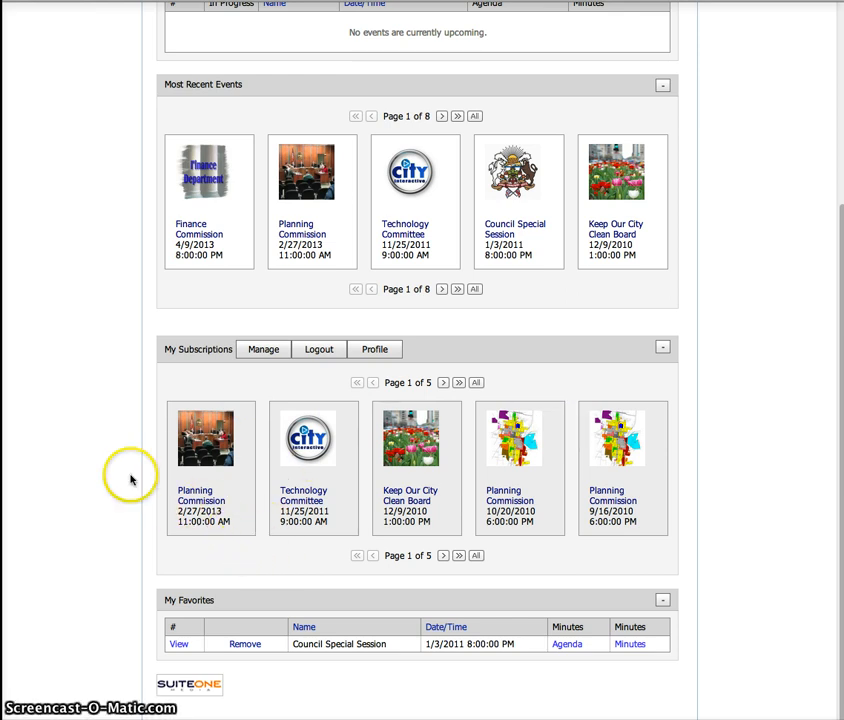
pyautogui.moveTo(238, 363)
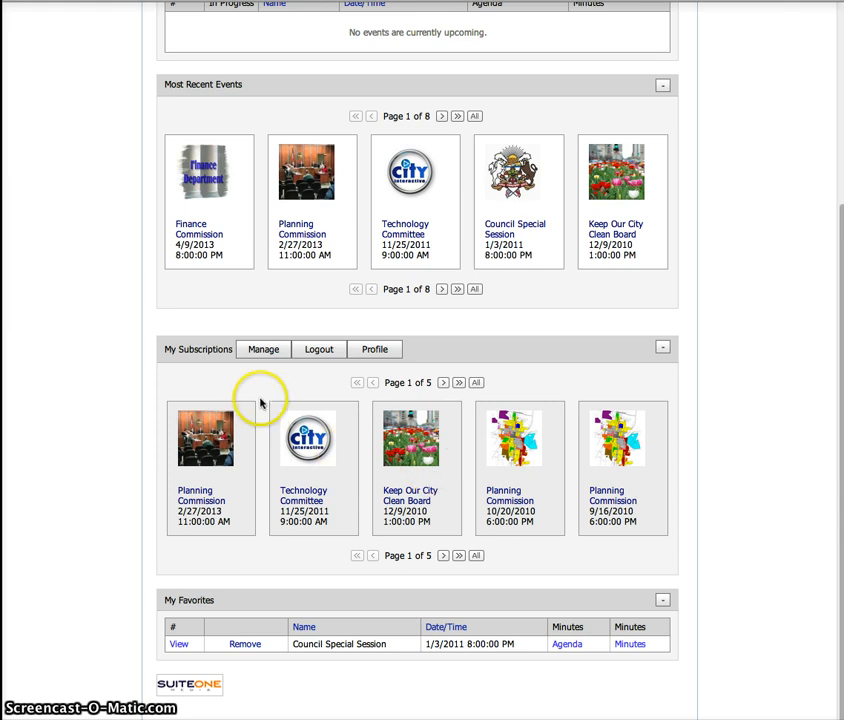
pyautogui.moveTo(267, 390)
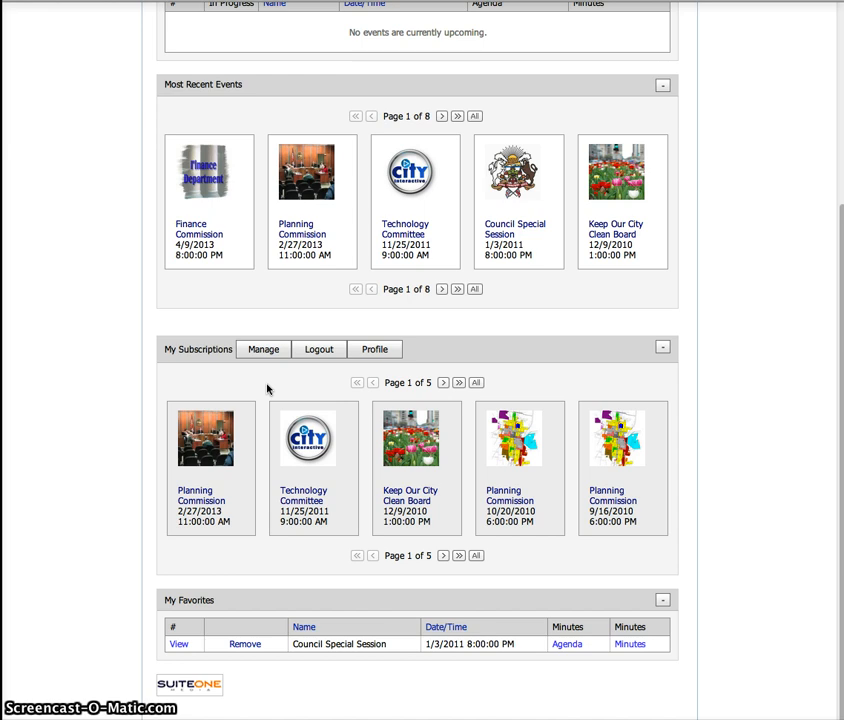
pyautogui.moveTo(168, 363)
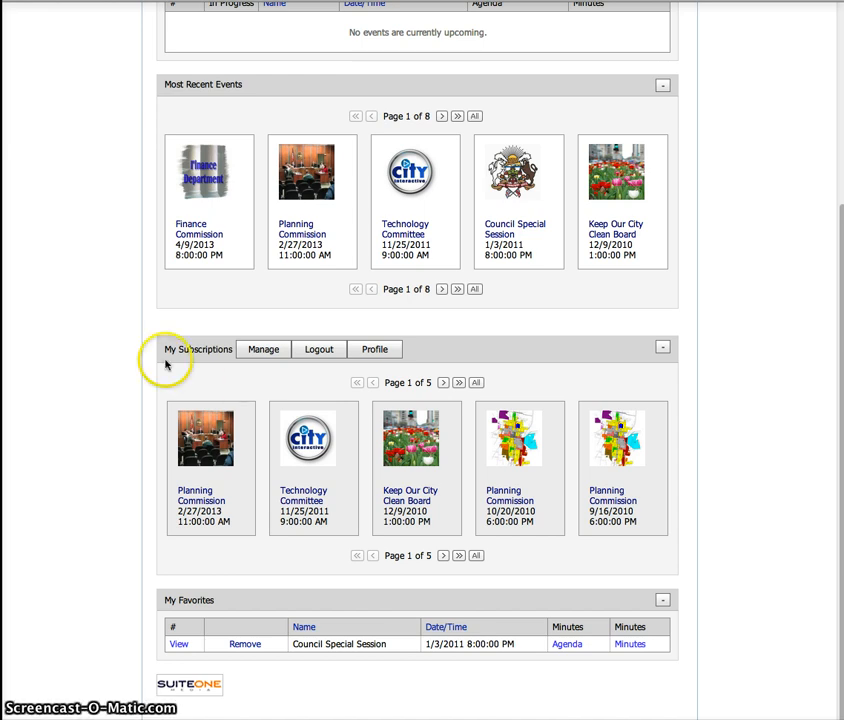
pyautogui.moveTo(185, 365)
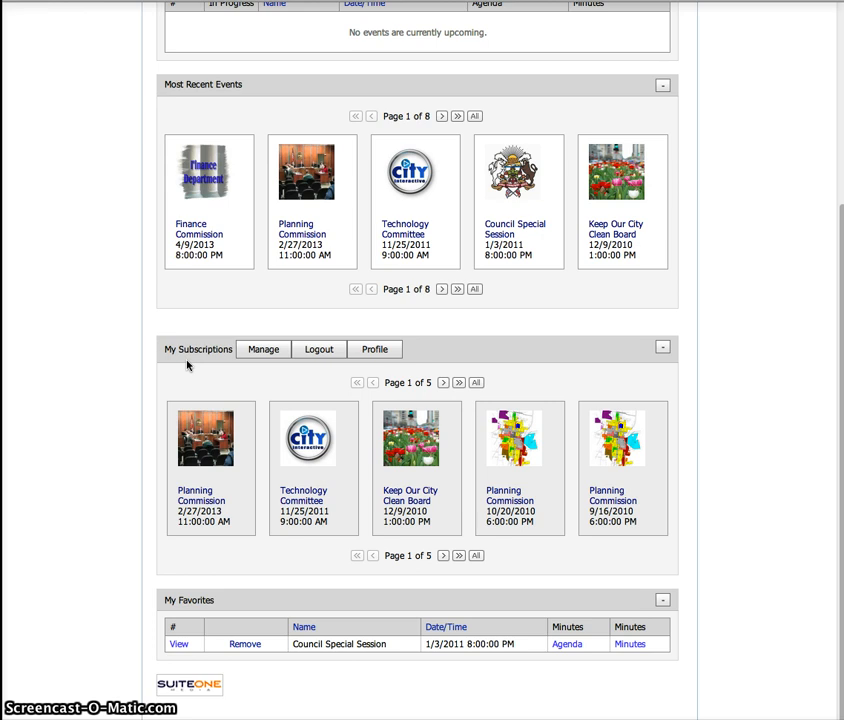